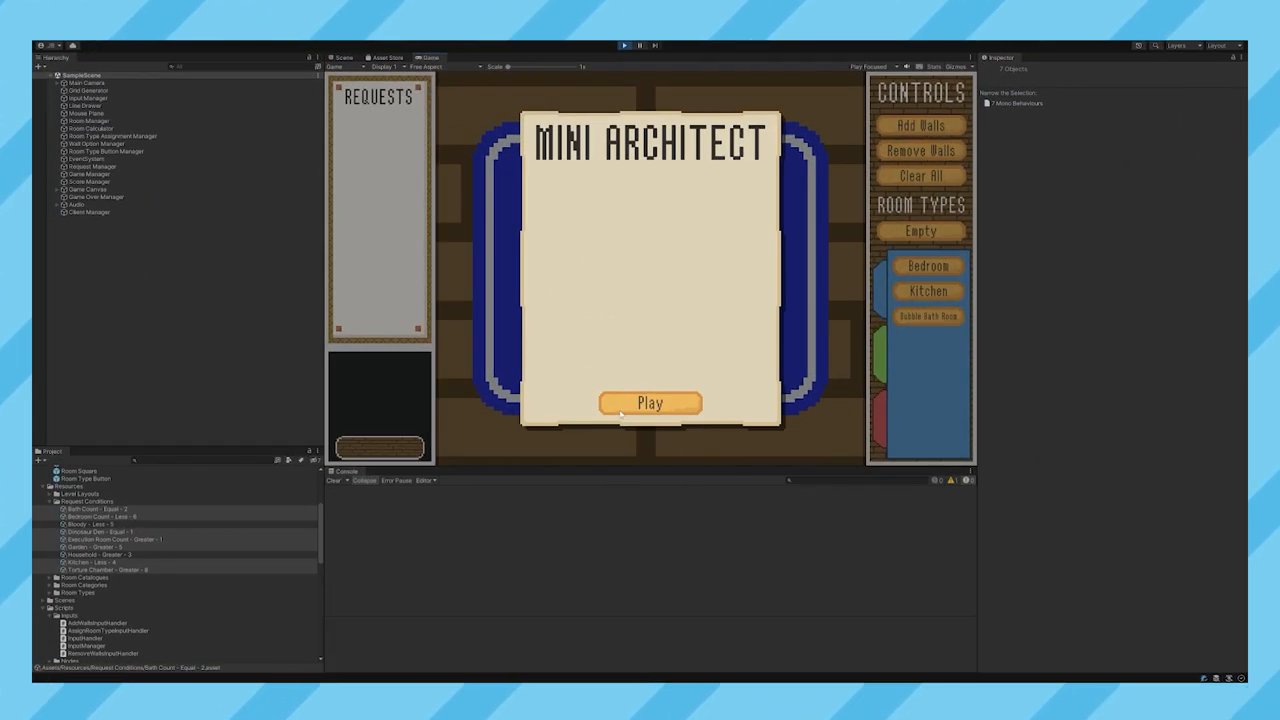
Make drawn walls in RoomSquare, InputManager and RoomLineManager trigger CalculateRooms, then playtest.
{"action": "left_click", "coordinate": [650, 402]}
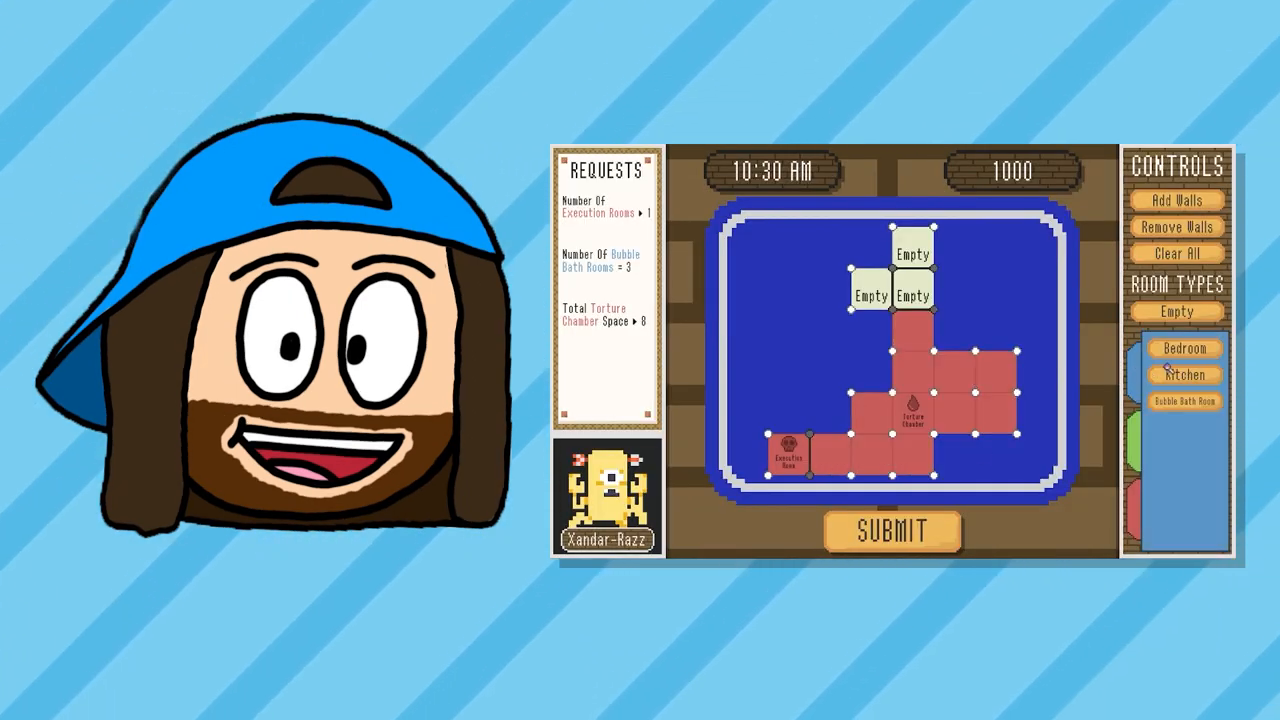
{"action": "left_click", "coordinate": [1178, 400]}
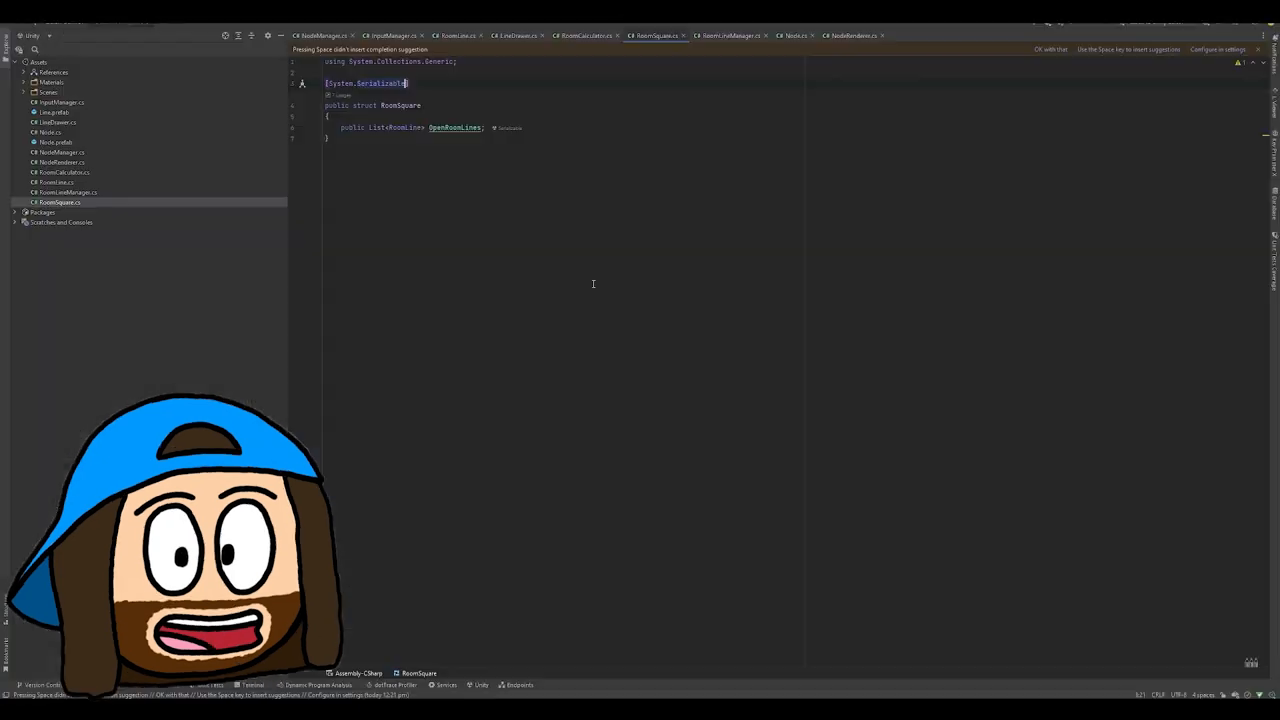
{"action": "left_click", "coordinate": [624, 28]}
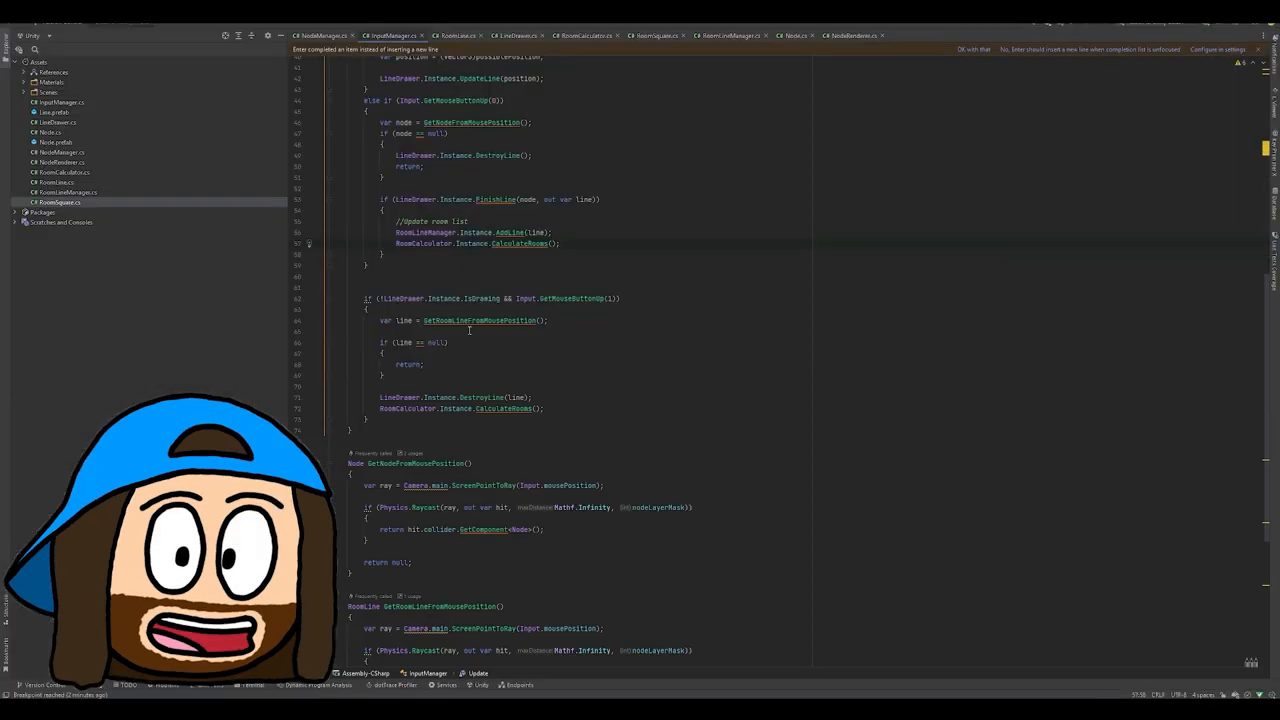
{"action": "left_click", "coordinate": [654, 35]}
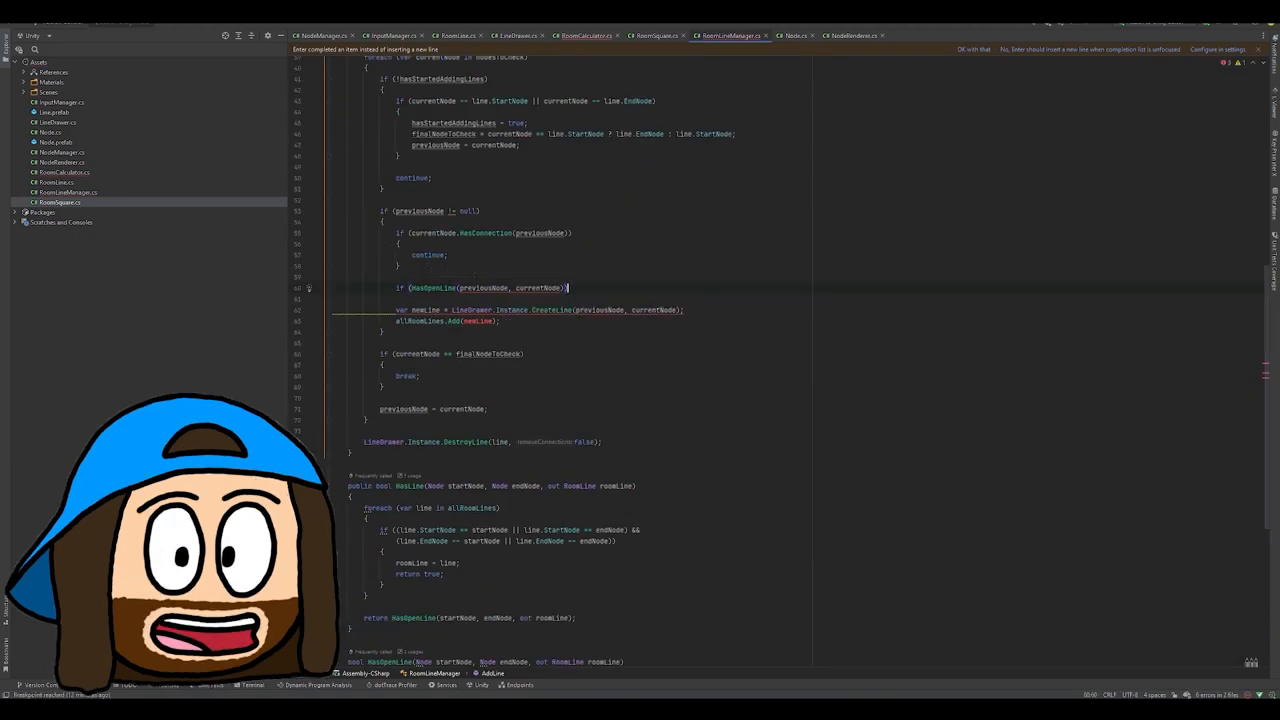
{"action": "left_click", "coordinate": [622, 27]}
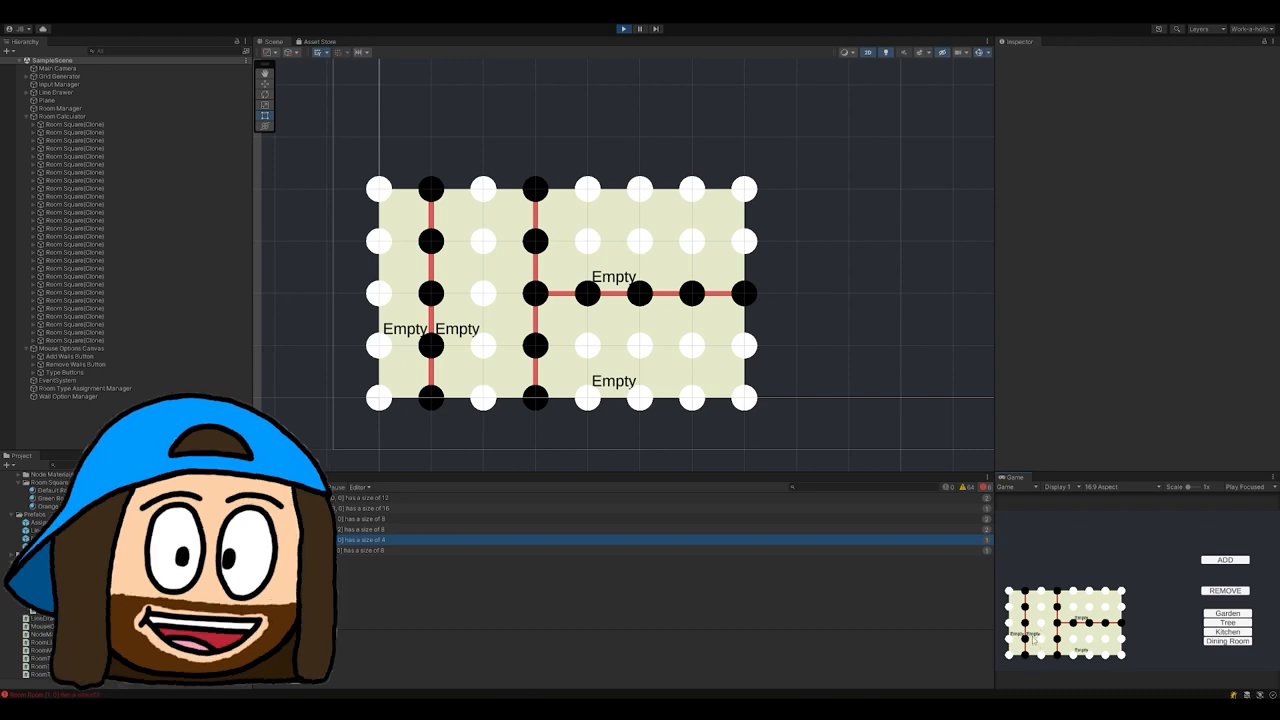
{"action": "left_click", "coordinate": [88, 388]}
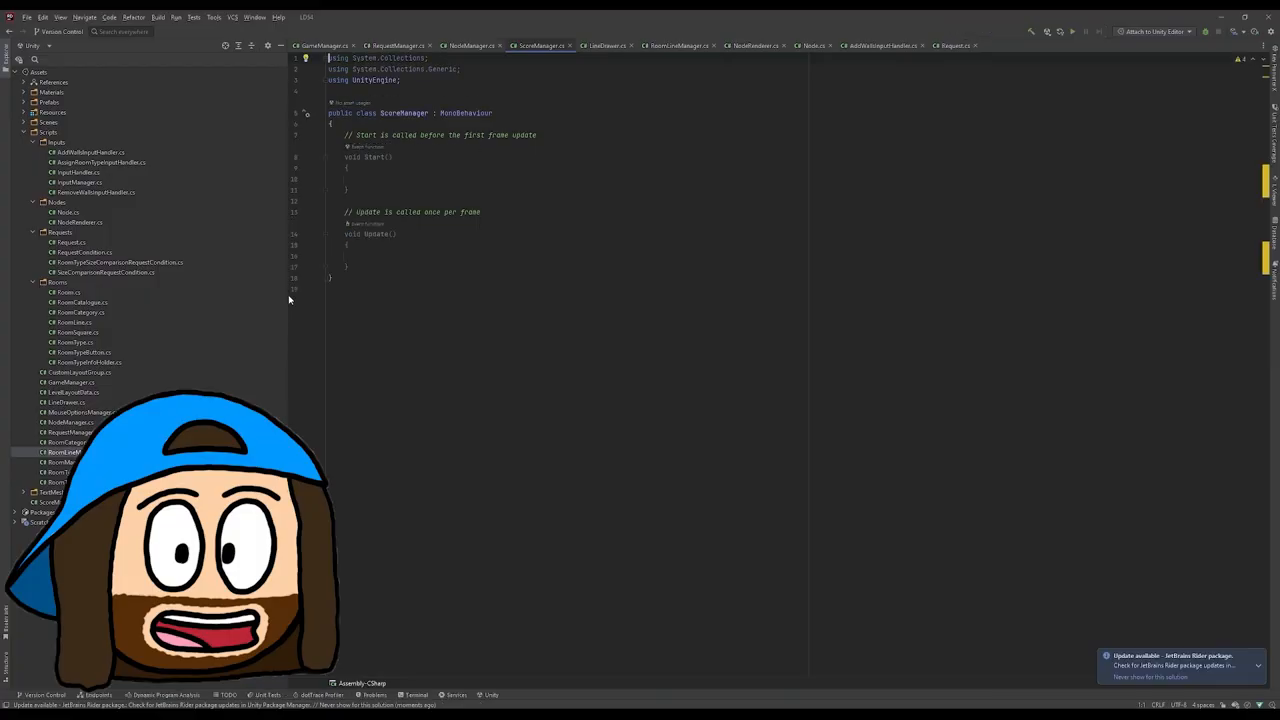
Create ScoreManager.cs under Scripts with the default Start and Update methods.
{"action": "left_click", "coordinate": [953, 45]}
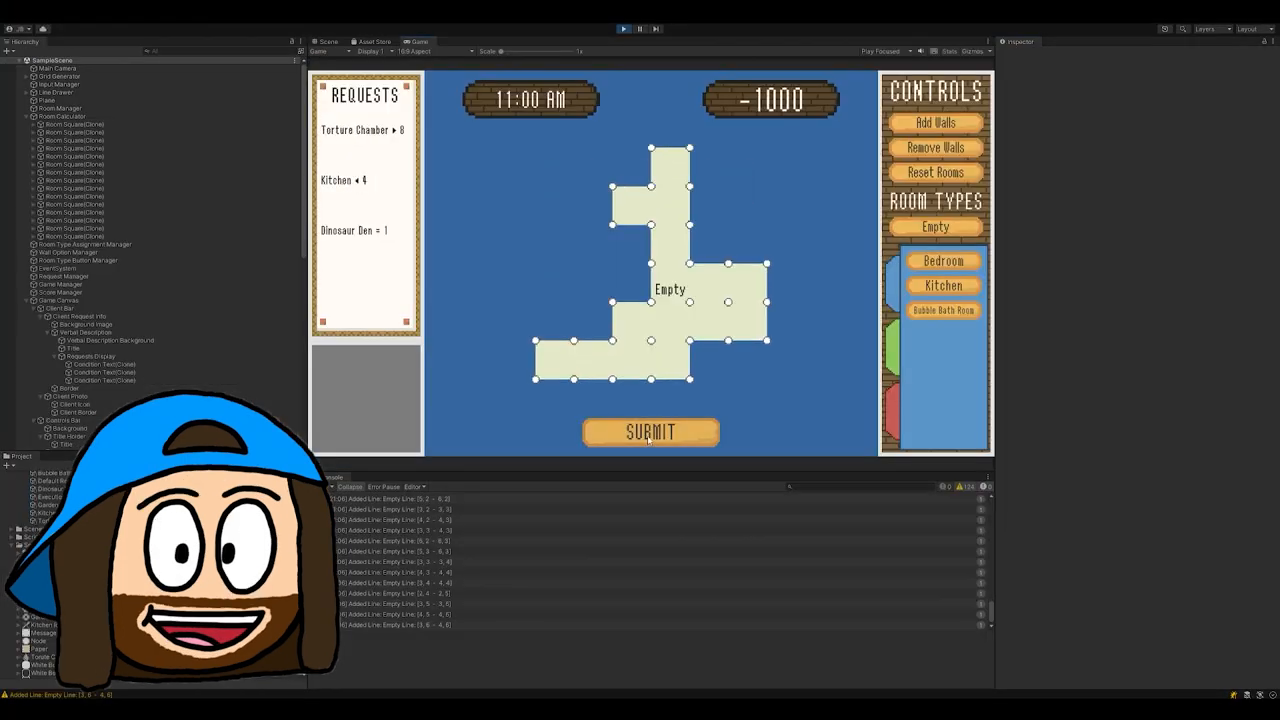
Draw a wall in the Game view and submit the room plan.
{"action": "left_click_drag", "start_coordinate": [650, 302], "coordinate": [690, 302]}
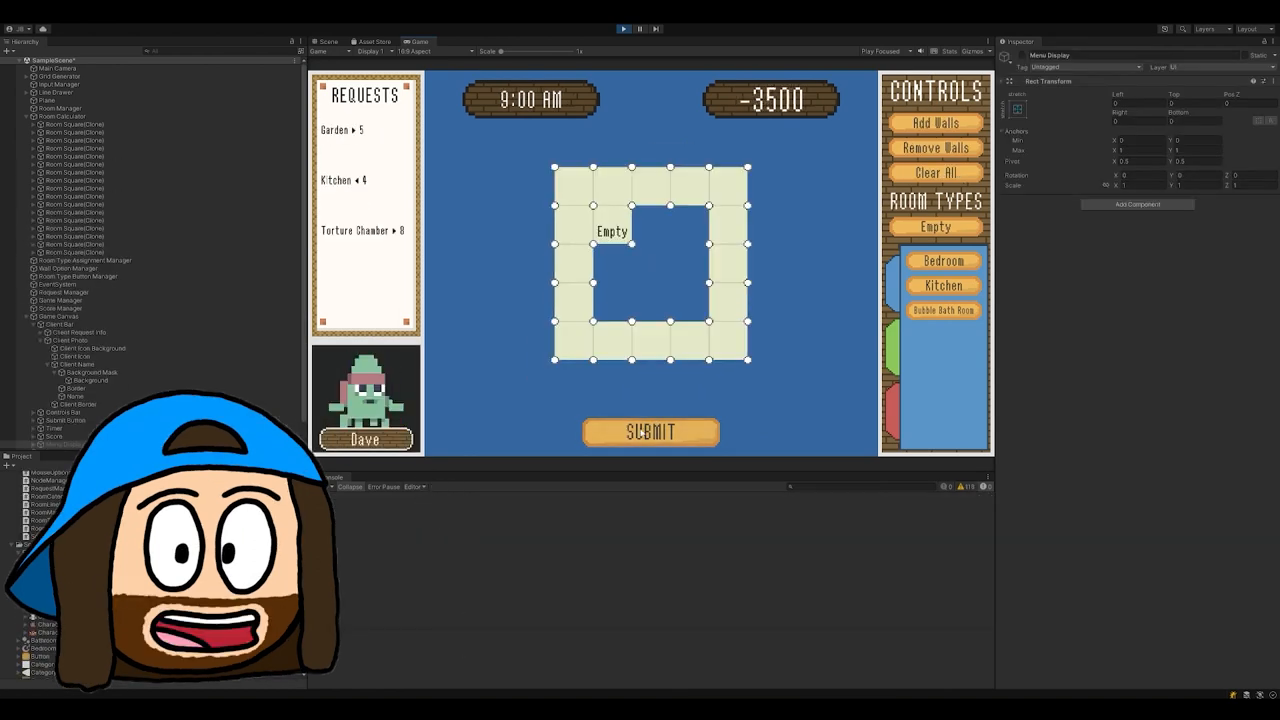
{"action": "left_click", "coordinate": [650, 432]}
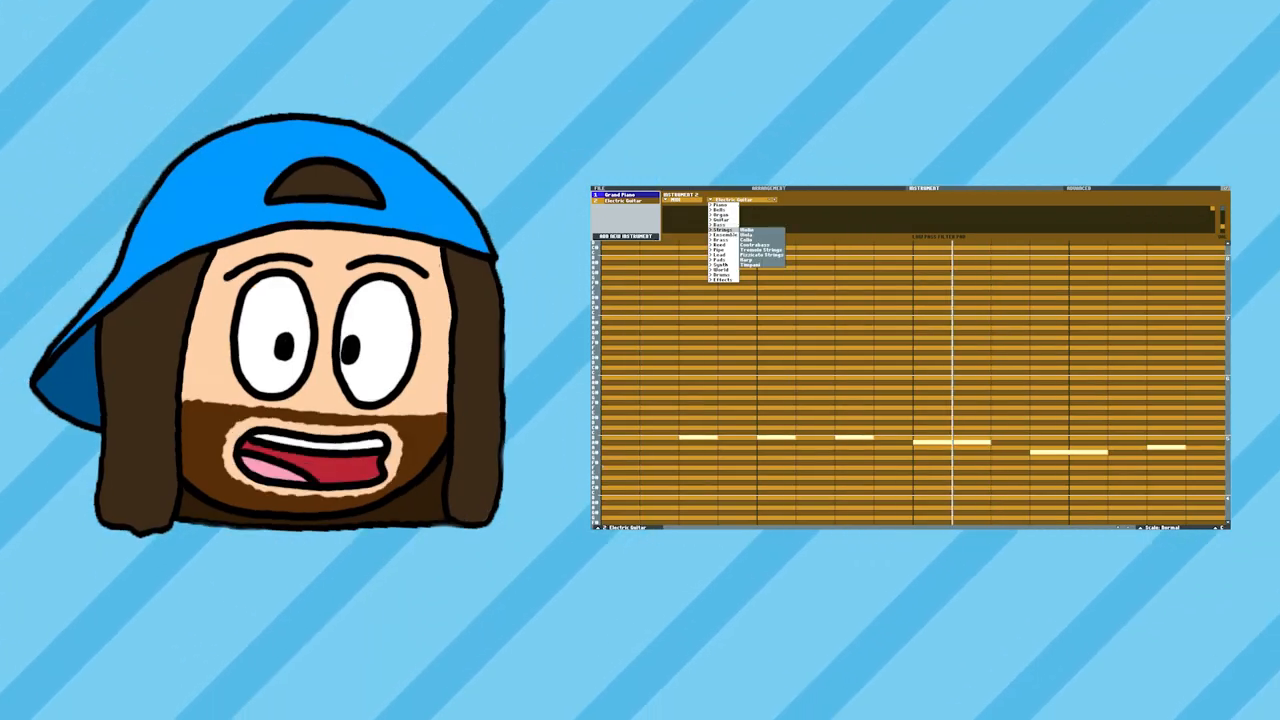
Give Instrument 2 a voice from the Strings category.
{"action": "left_click", "coordinate": [735, 235]}
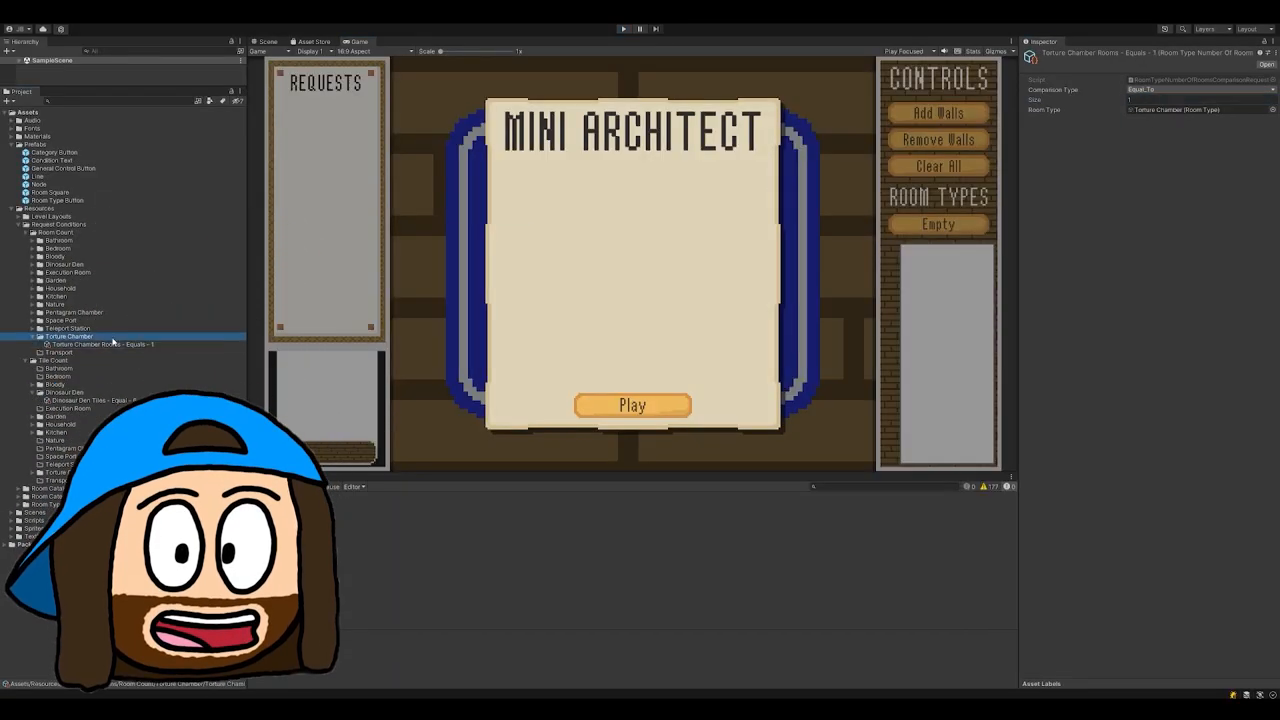
Check the Torture Chamber room-count condition, edit a level layout grid, and scroll the jam page.
{"action": "left_click", "coordinate": [632, 405]}
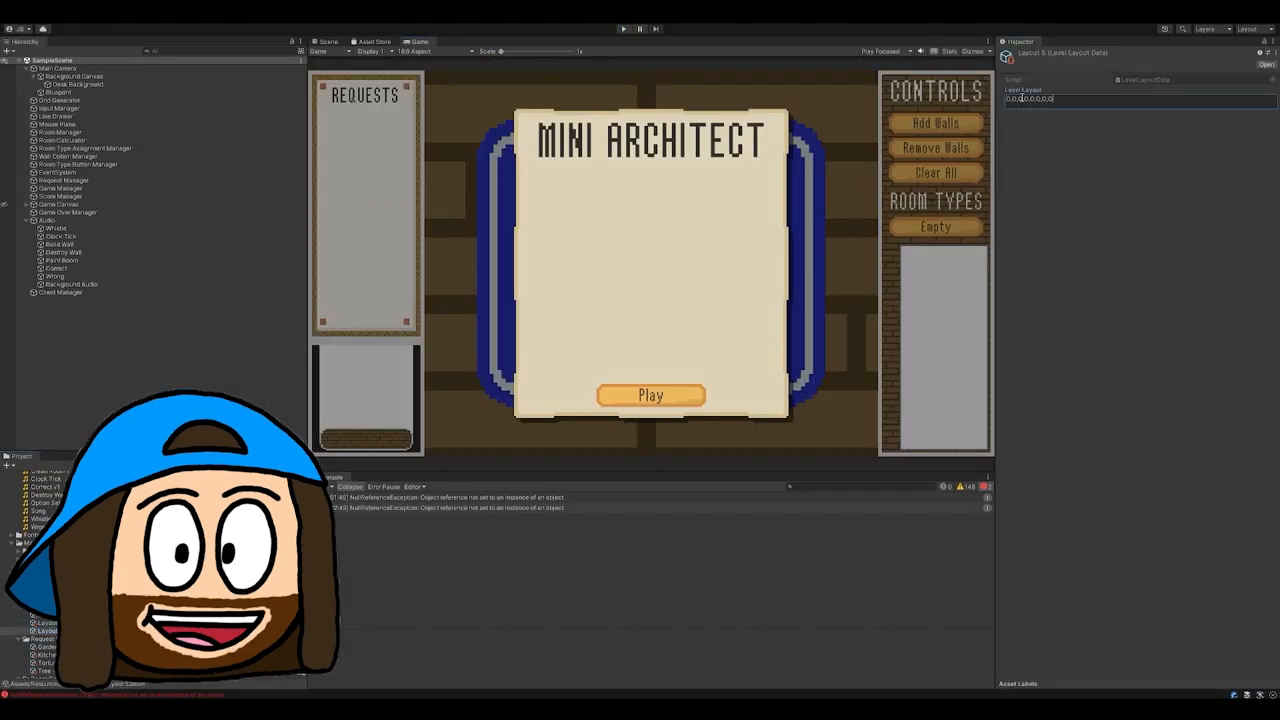
{"action": "left_click", "coordinate": [651, 395]}
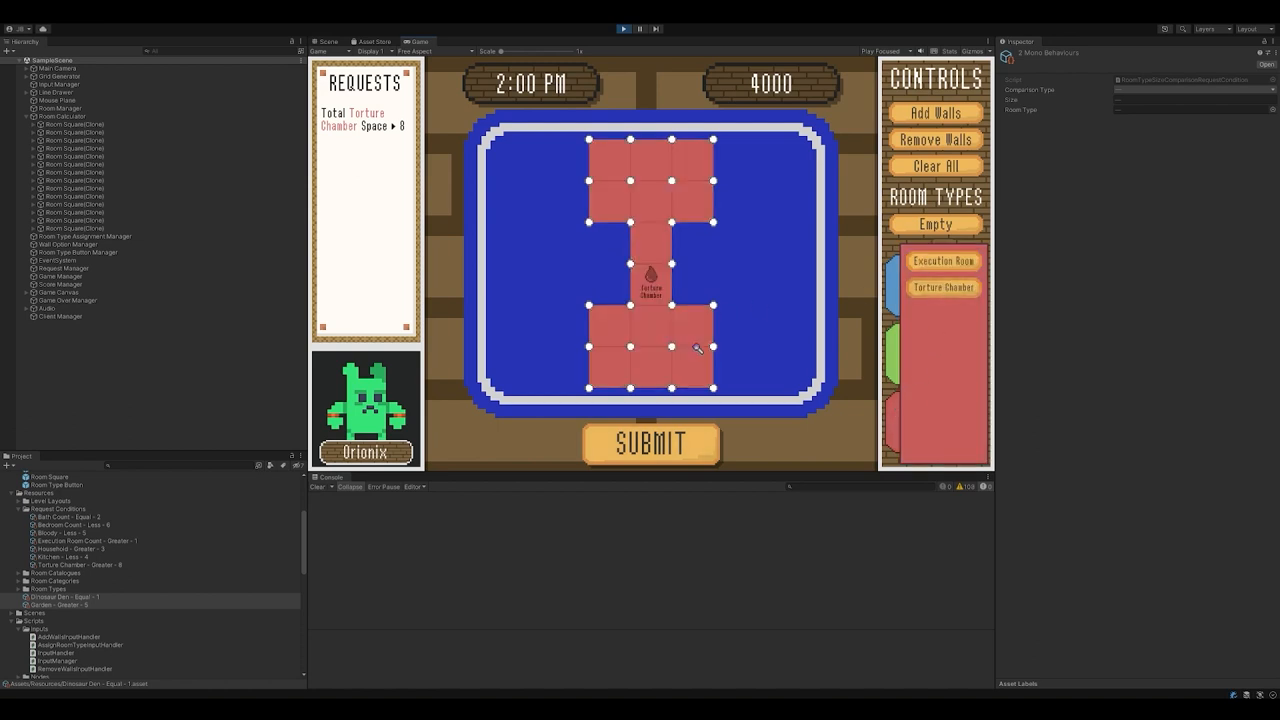
{"action": "left_click", "coordinate": [651, 444]}
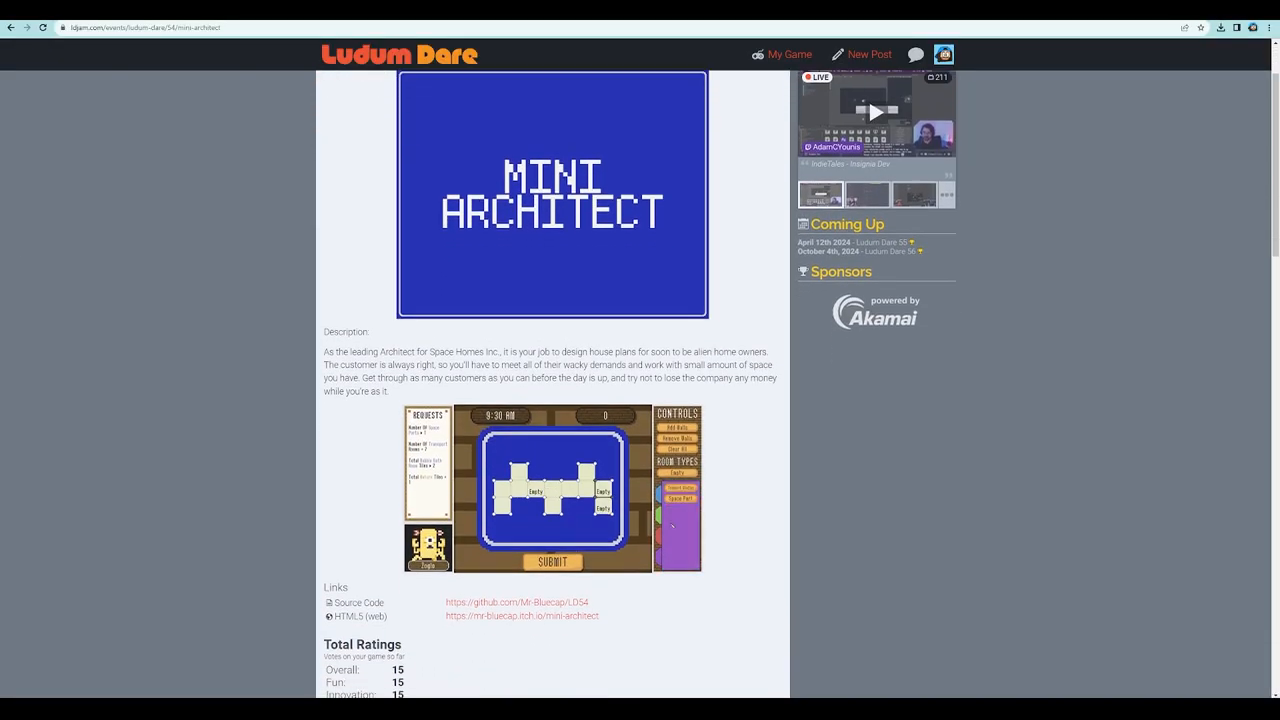
{"action": "scroll", "scroll_direction": "down", "scroll_amount": 3}
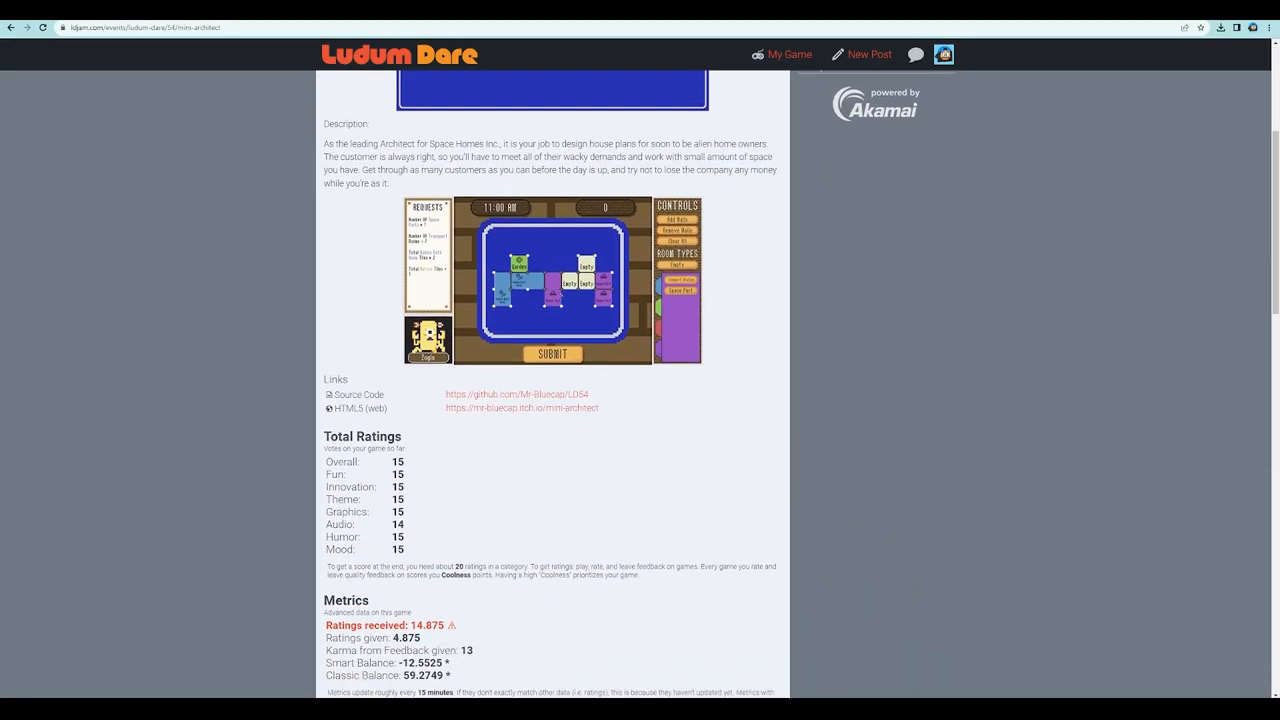